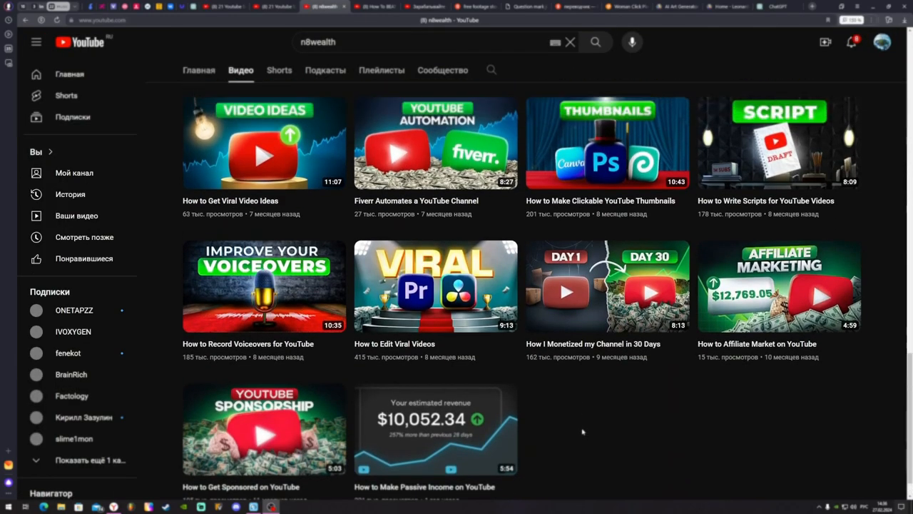
Scroll the Speech Synthesis voice list and pick a narrator voice
scroll(down, 3)
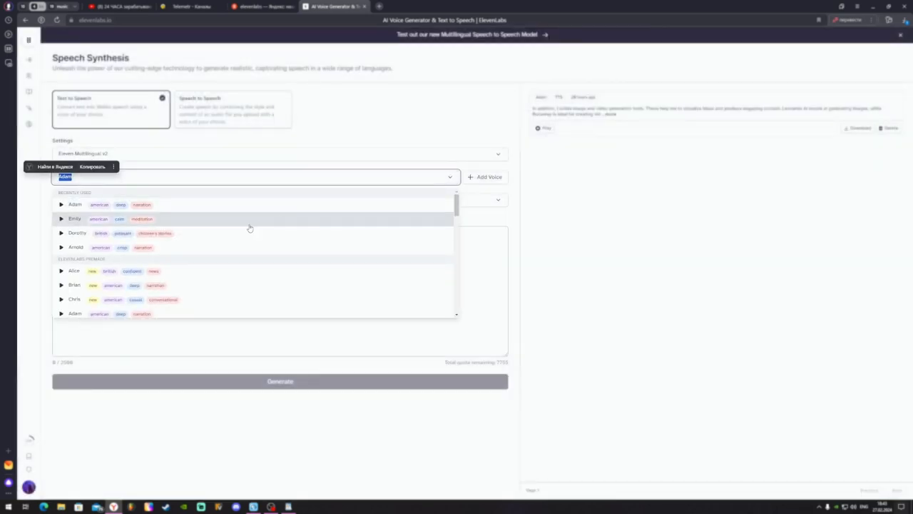
scroll(down, 3)
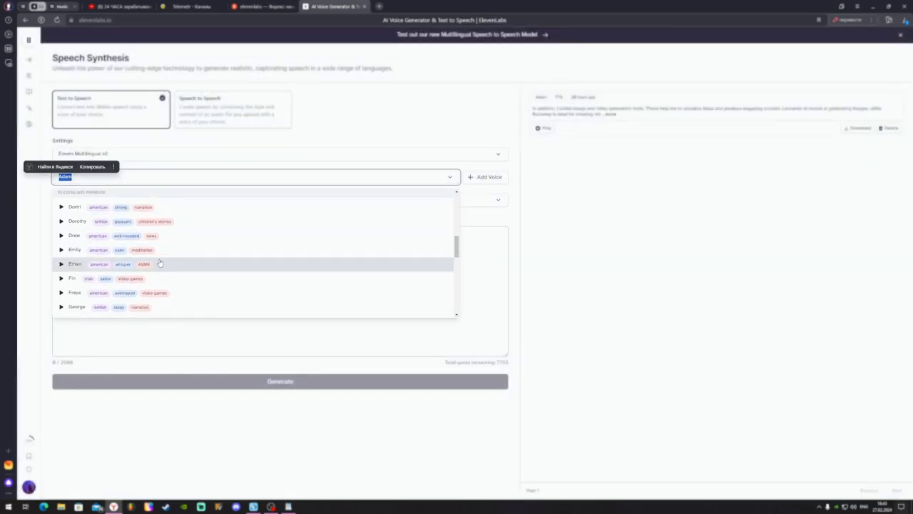
click(650, 6)
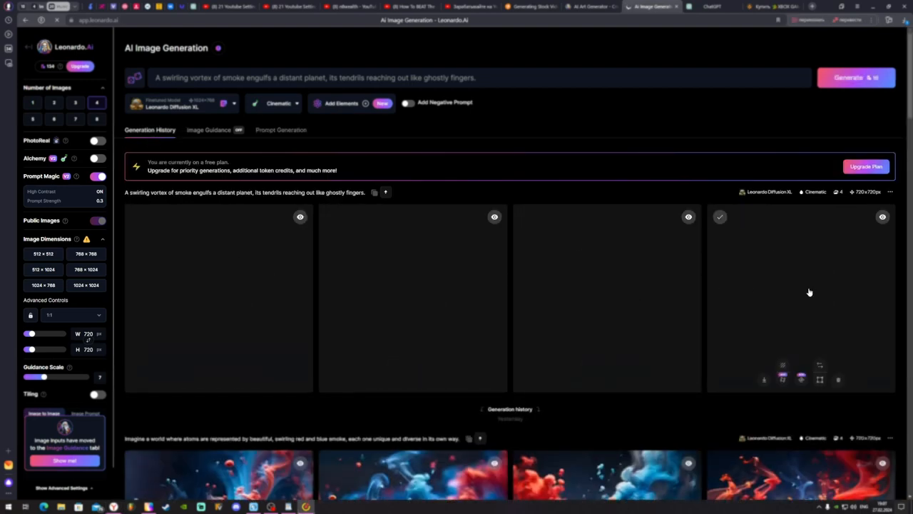
Visit Community Feed, Personal Feed and Training & Datasets from the Leonardo.AI sidebar
click(58, 98)
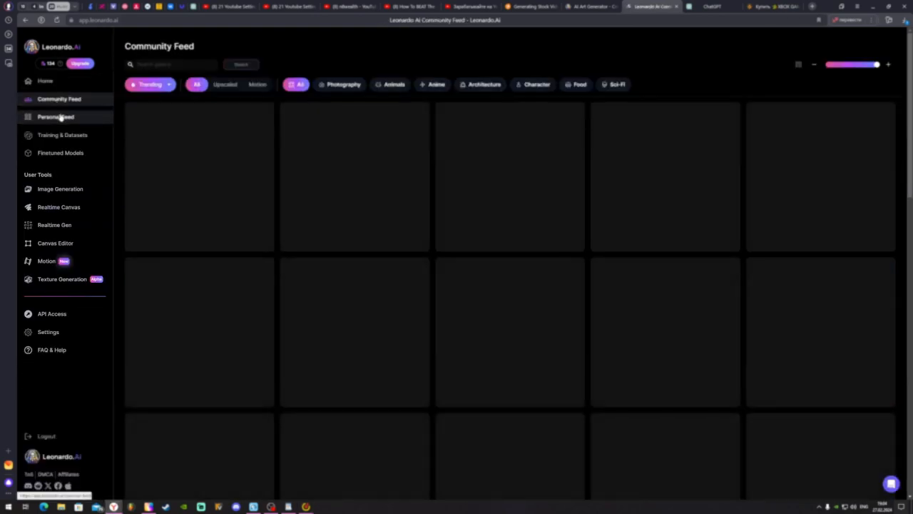
click(54, 117)
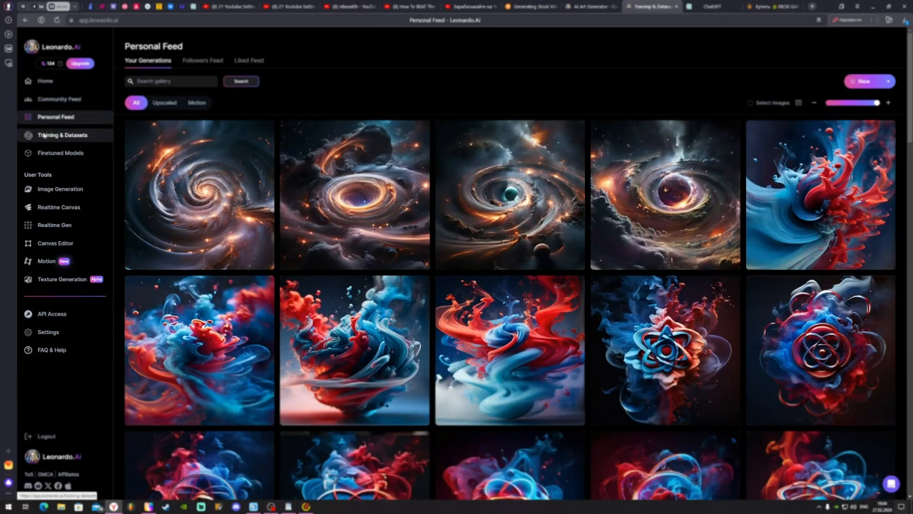
click(60, 152)
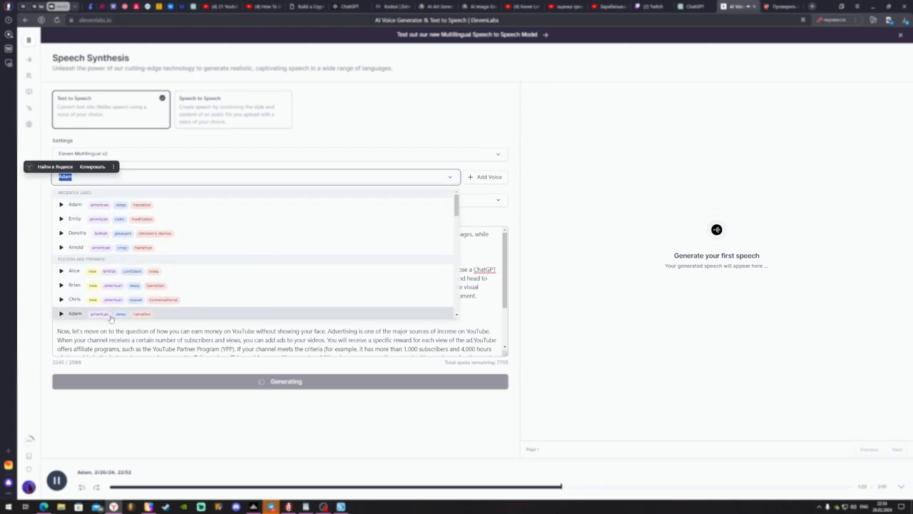
Scroll the voice list and switch the YouTube earnings script to a different narrator voice
scroll(down, 3)
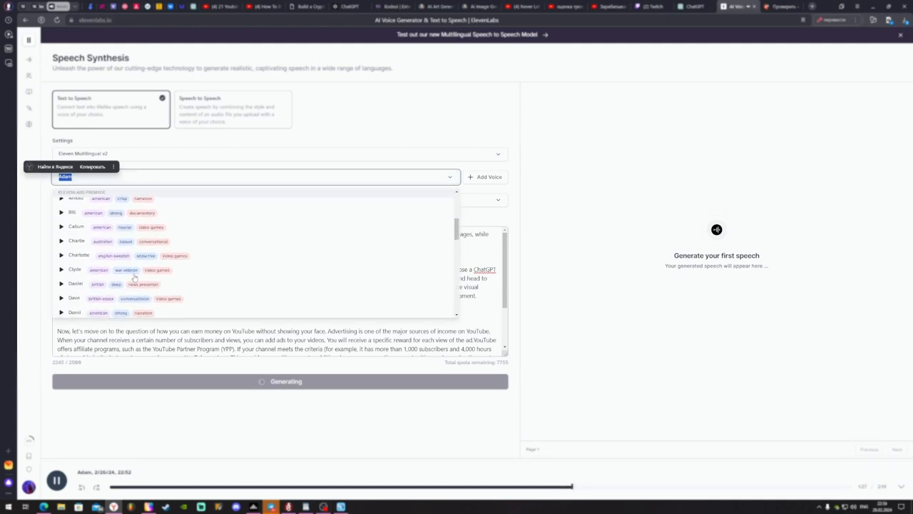
click(770, 6)
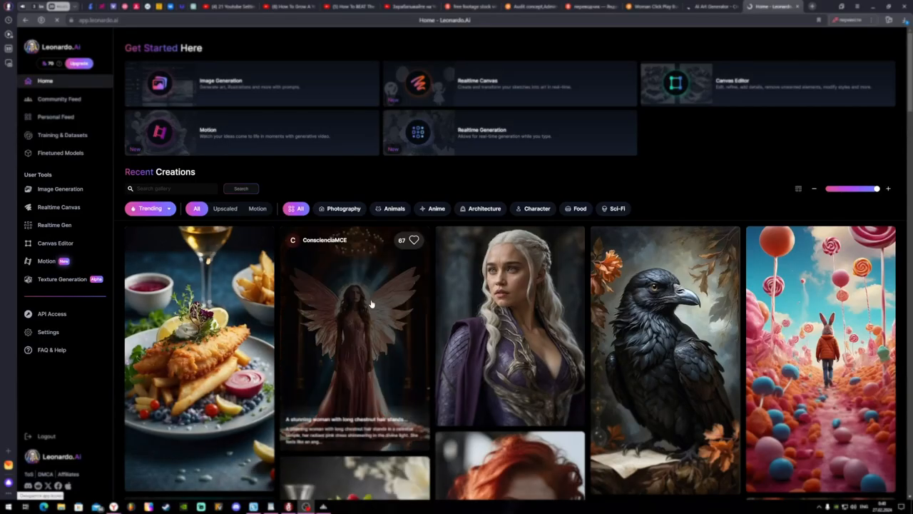
Browse Leonardo.AI recent creations, then complete the ChatGPT prompt with 'in medicine?'
scroll(down, 3)
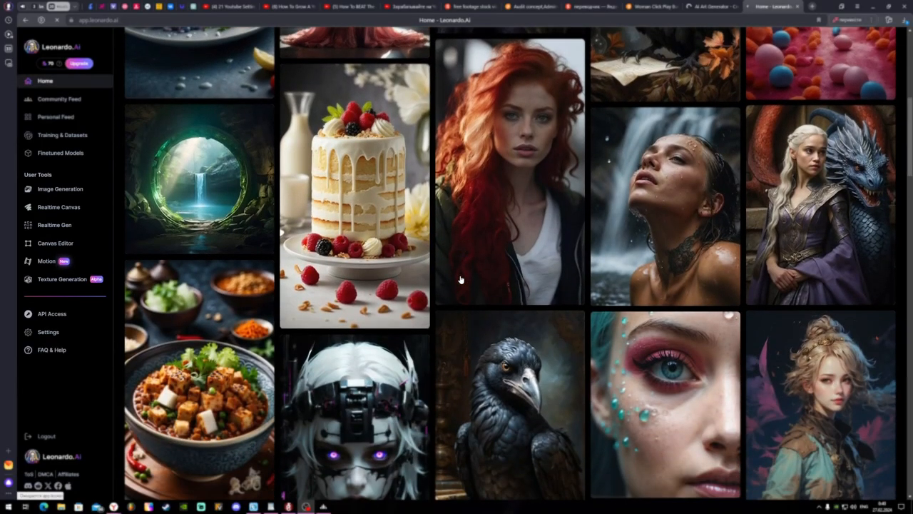
scroll(down, 3)
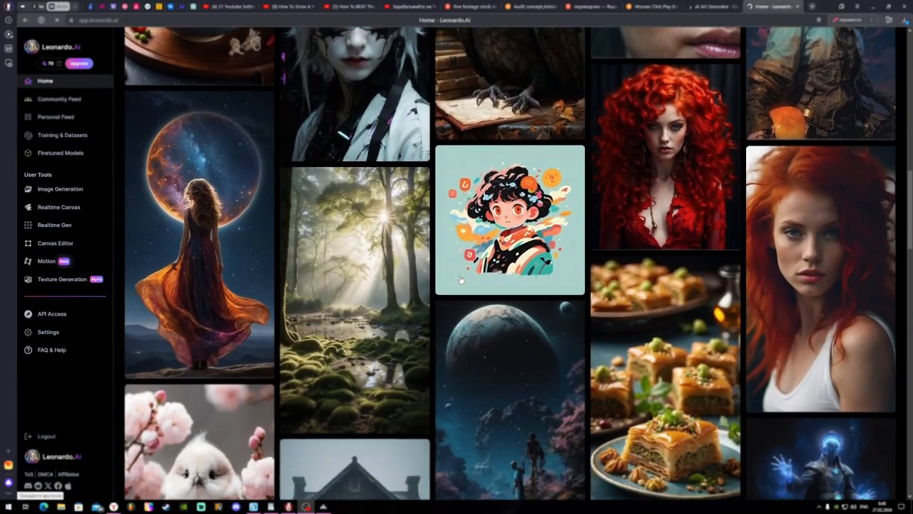
scroll(down, 3)
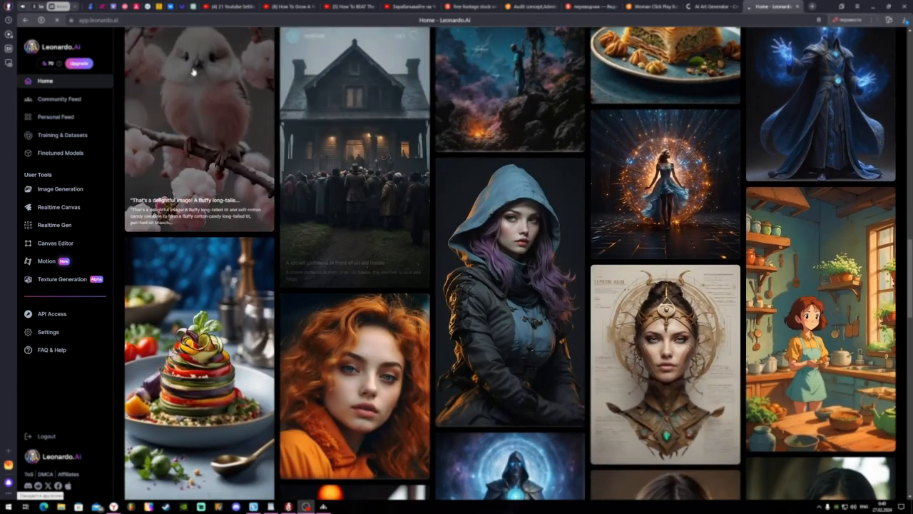
click(776, 5)
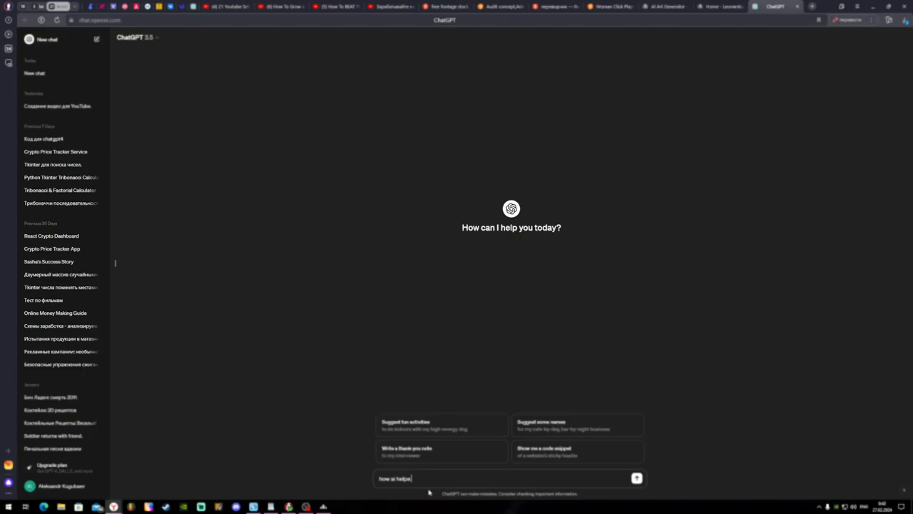
text(in medicine?)
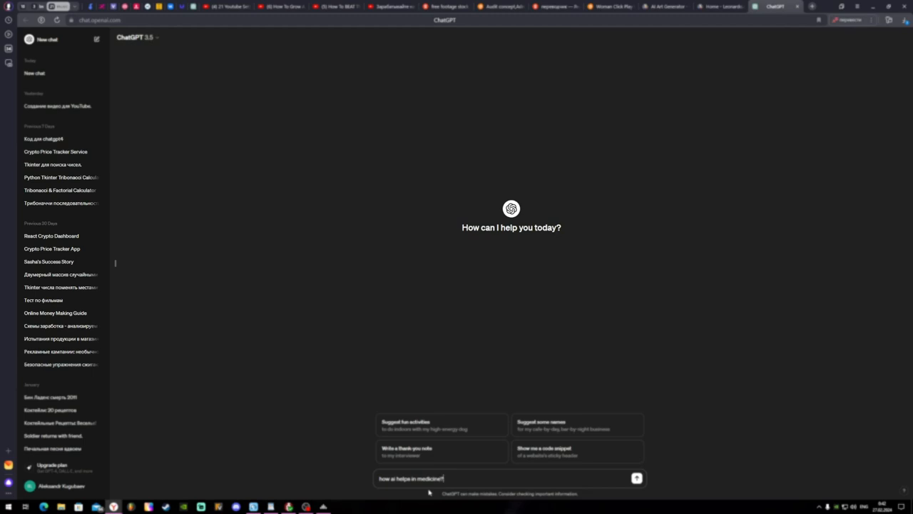